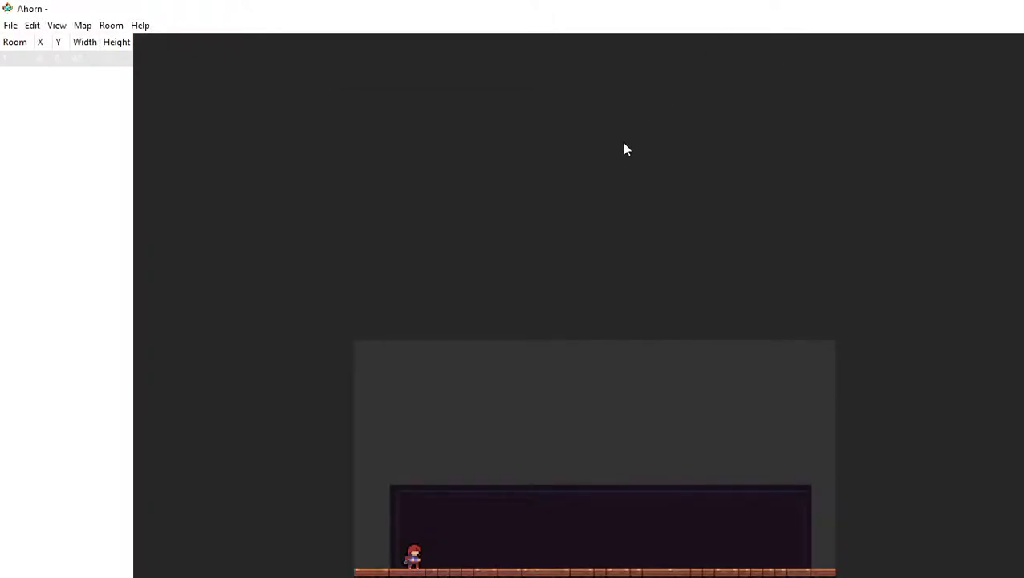
pyautogui.moveTo(596, 168)
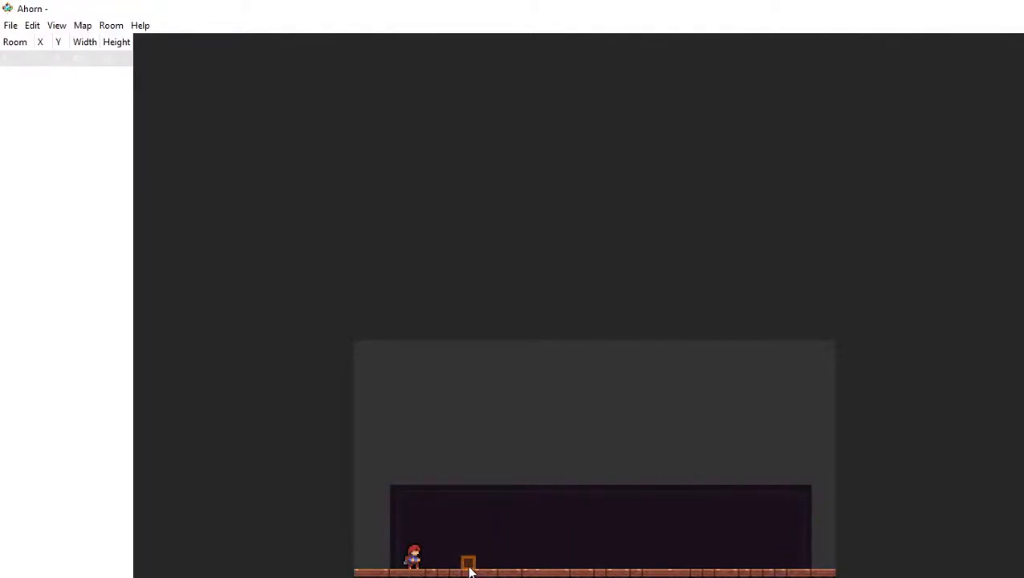
# - Create a new empty map with a package name, leaving it without rooms
pyautogui.moveTo(467, 561); pyautogui.dragTo(492, 562)
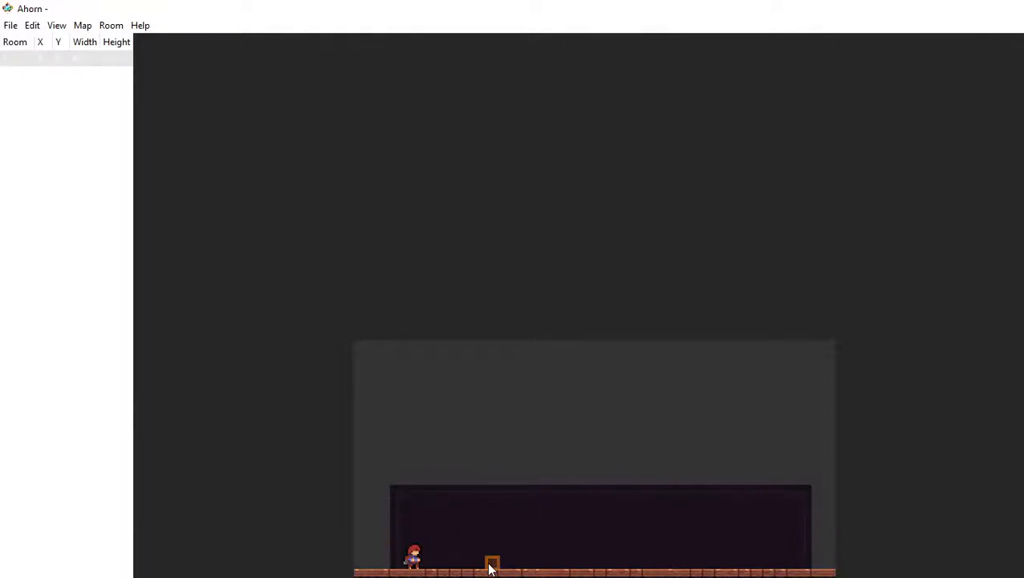
pyautogui.moveTo(492, 562); pyautogui.dragTo(613, 420)
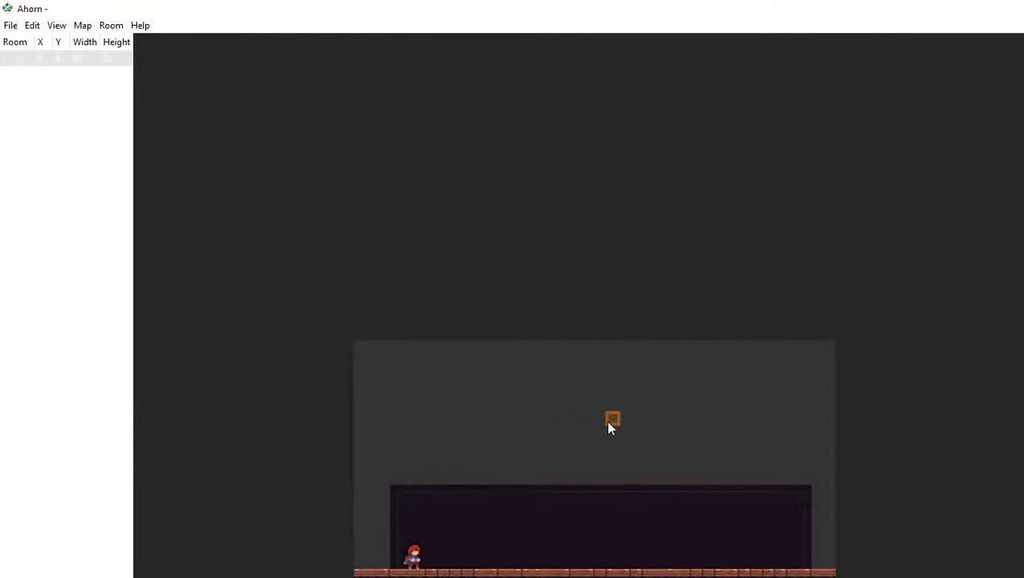
pyautogui.moveTo(612, 419); pyautogui.dragTo(684, 407)
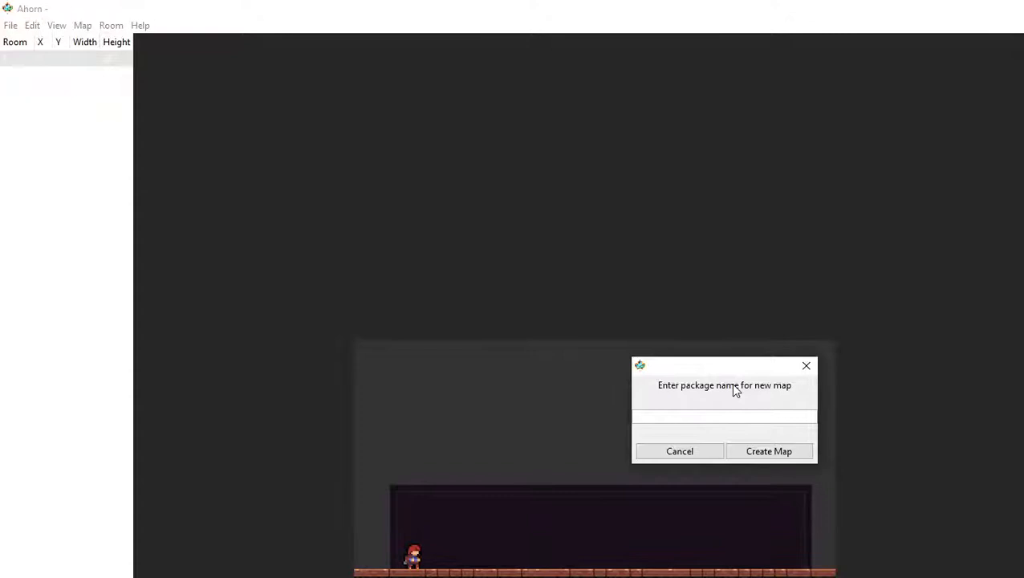
pyautogui.moveTo(814, 469)
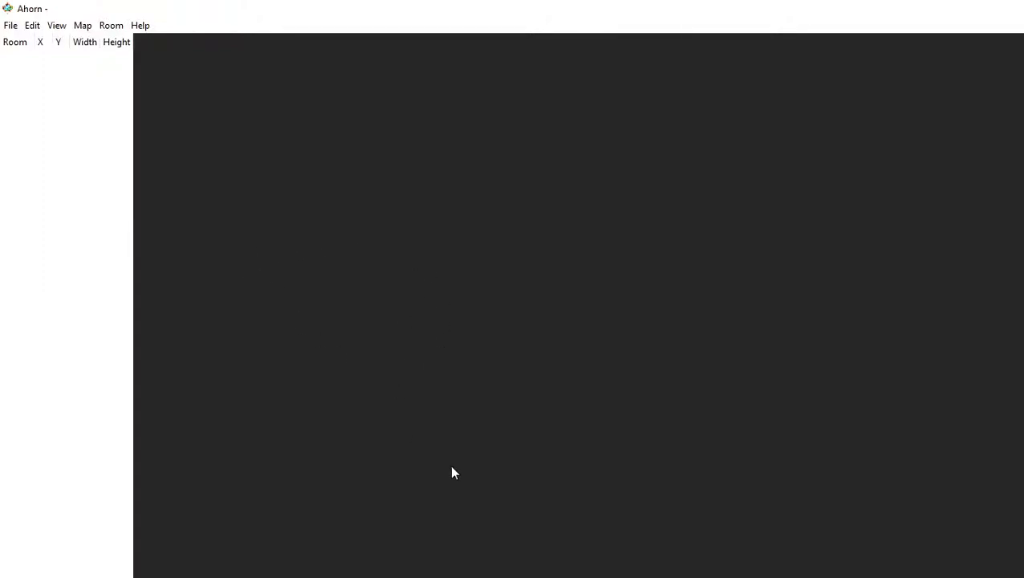
pyautogui.moveTo(351, 203)
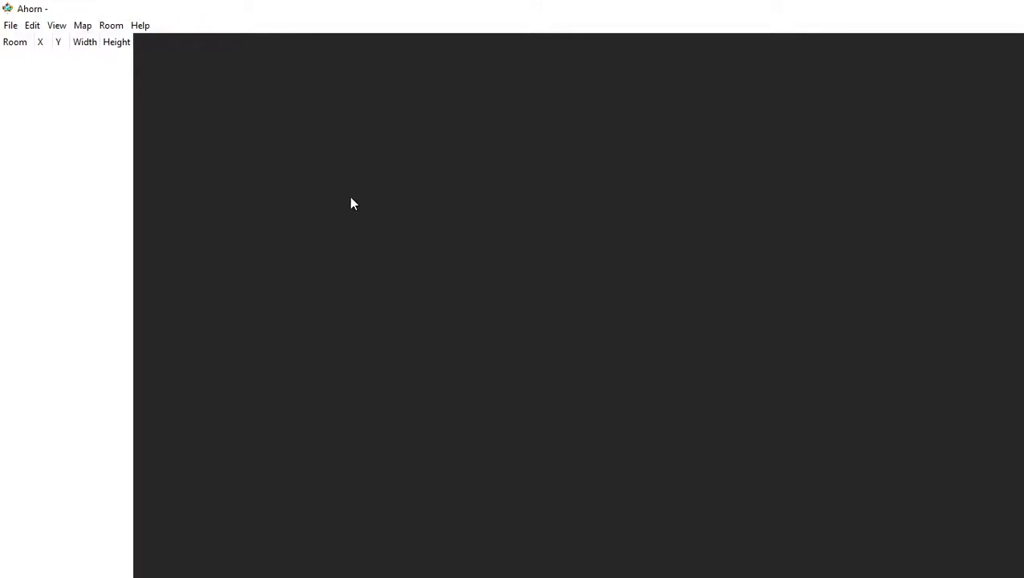
# - Choose Room > Add to bring up the Create Room form
pyautogui.click(111, 25)
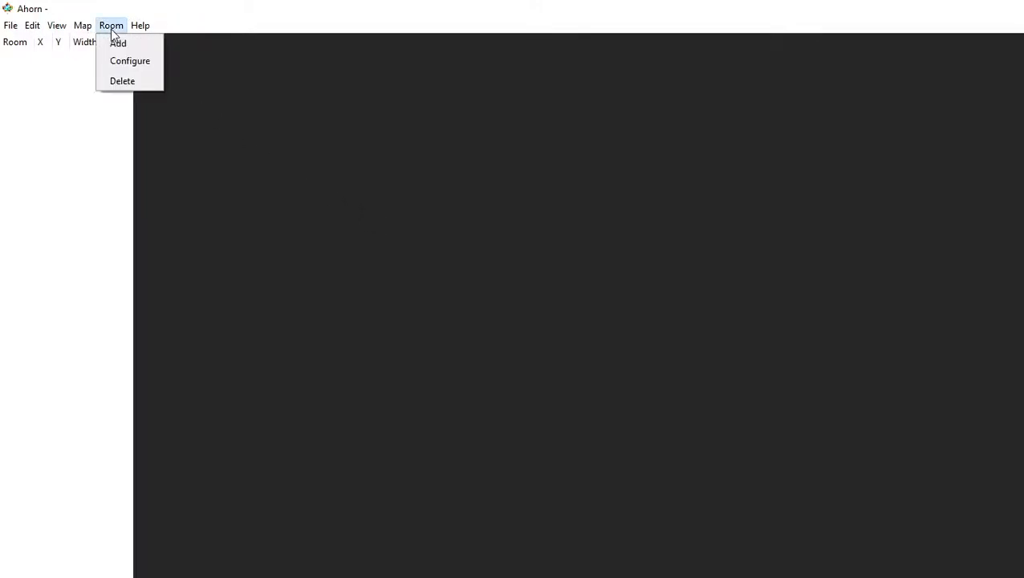
pyautogui.click(117, 43)
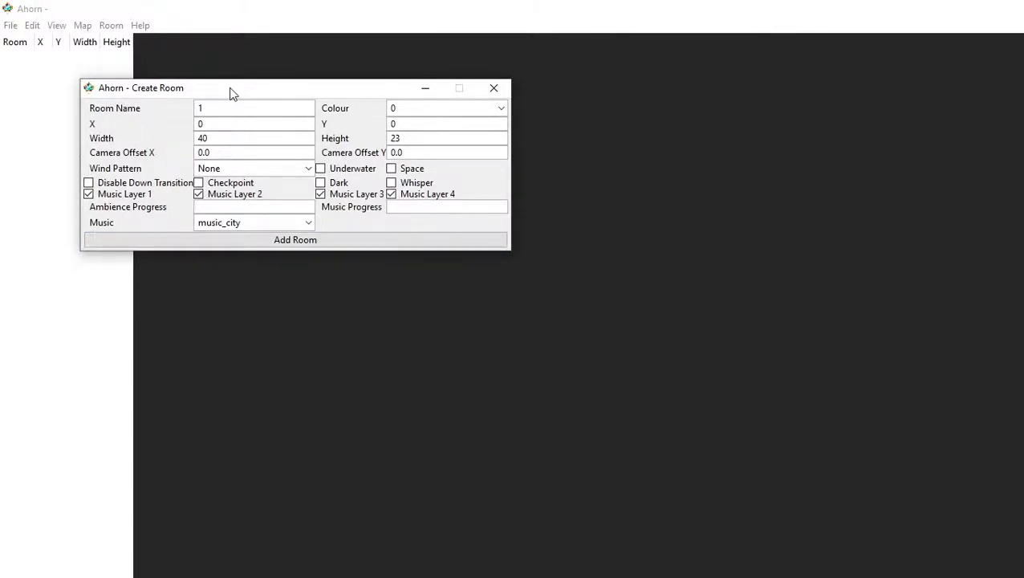
pyautogui.moveTo(229, 88); pyautogui.dragTo(936, 100)
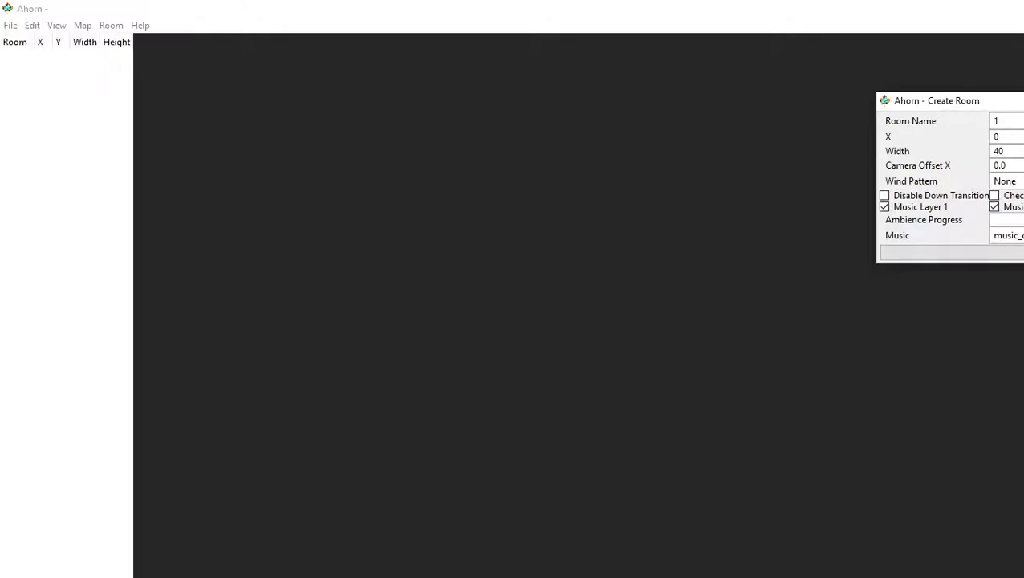
pyautogui.click(994, 206)
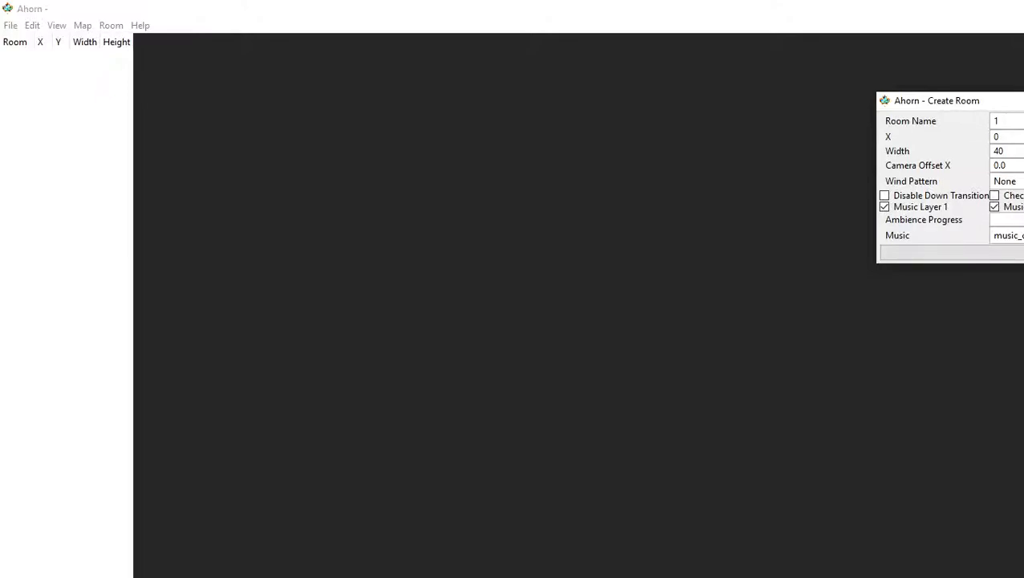
# - Pick a music track for room 1 (40×23) and add it at position 0,0
pyautogui.click(1007, 235)
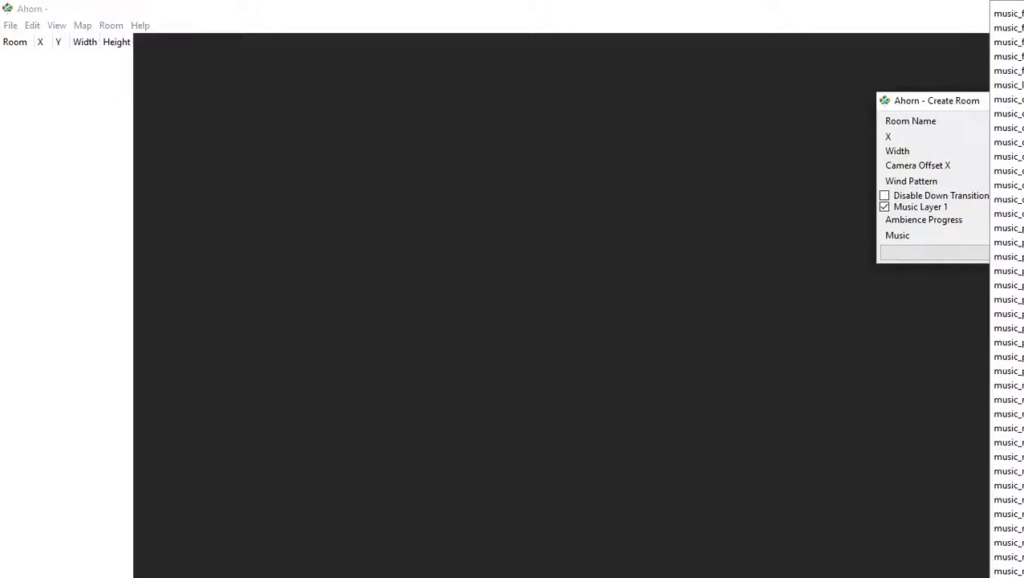
pyautogui.click(1008, 542)
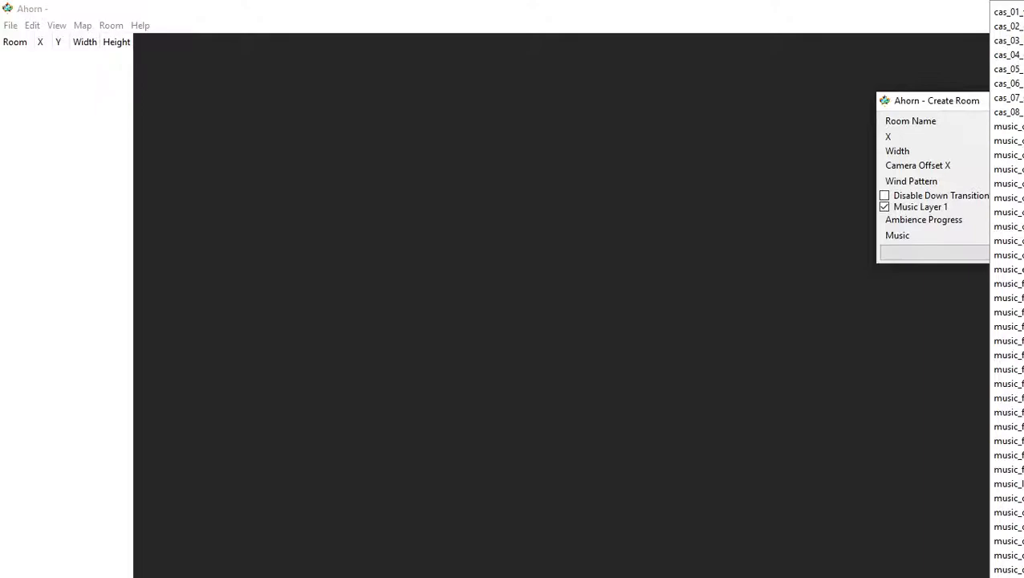
pyautogui.click(1007, 111)
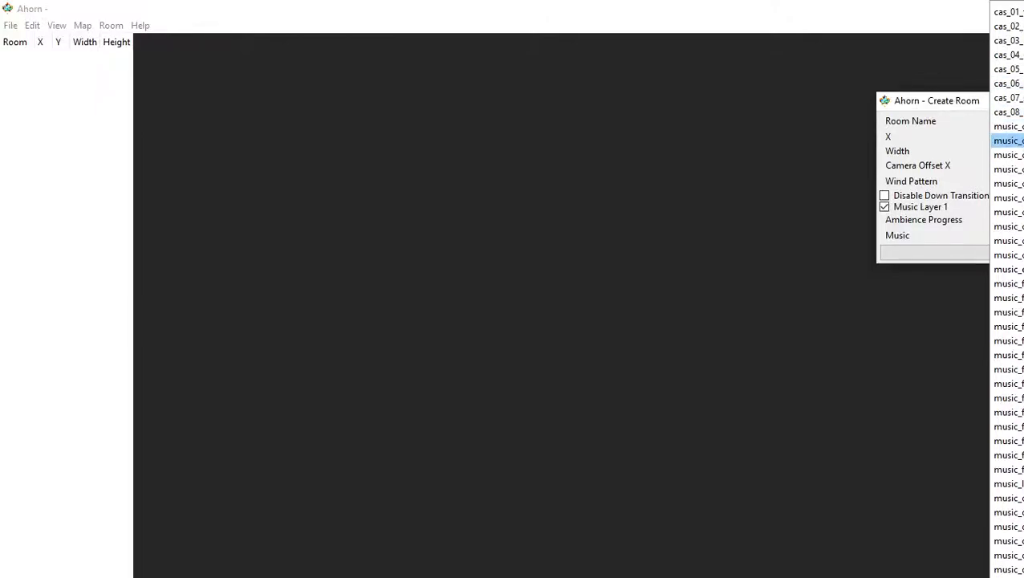
pyautogui.click(1008, 140)
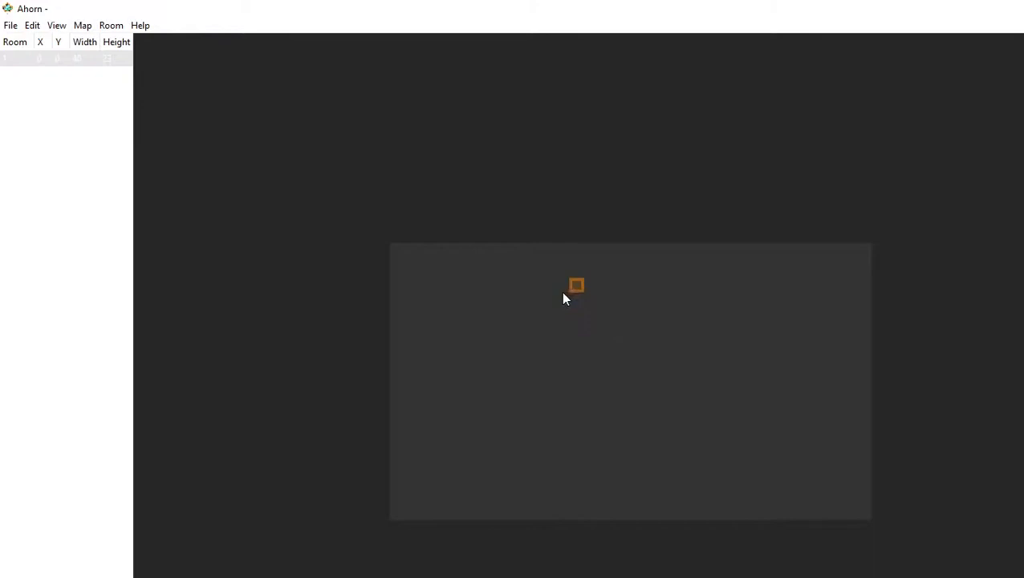
pyautogui.moveTo(576, 285); pyautogui.dragTo(864, 477)
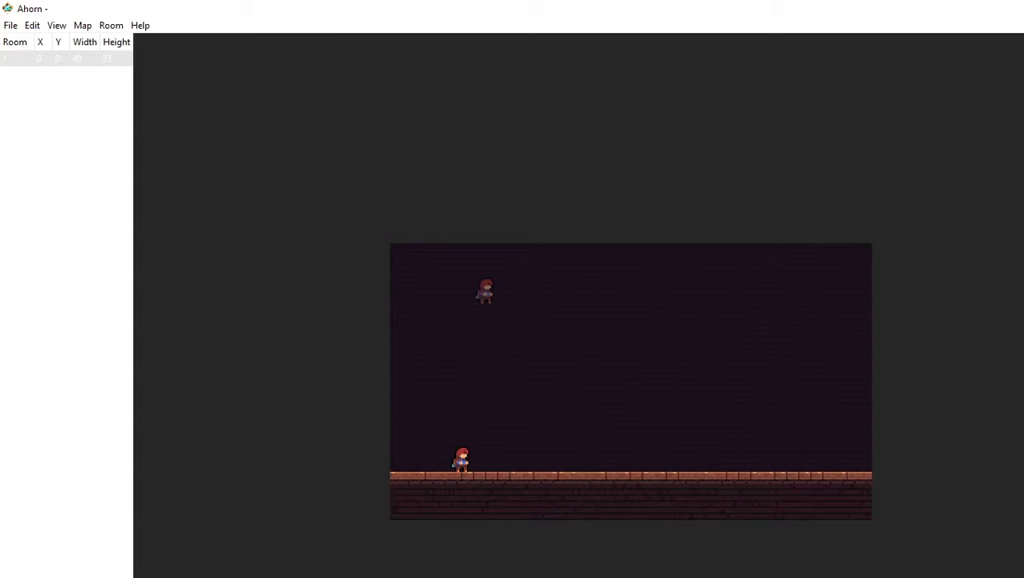
pyautogui.moveTo(754, 431)
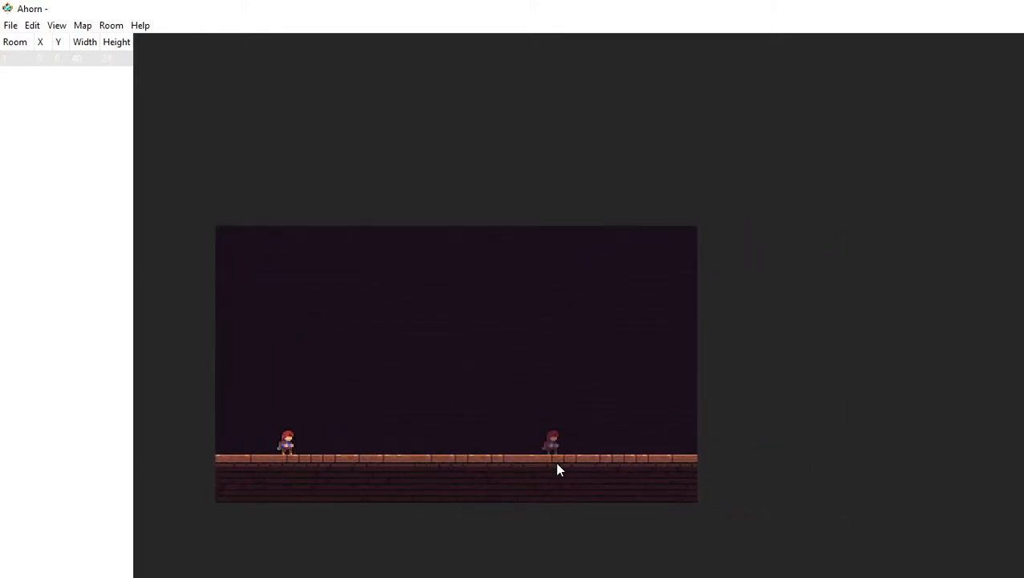
# - Reopen the Create Room form from the Room menu for a second room
pyautogui.click(111, 25)
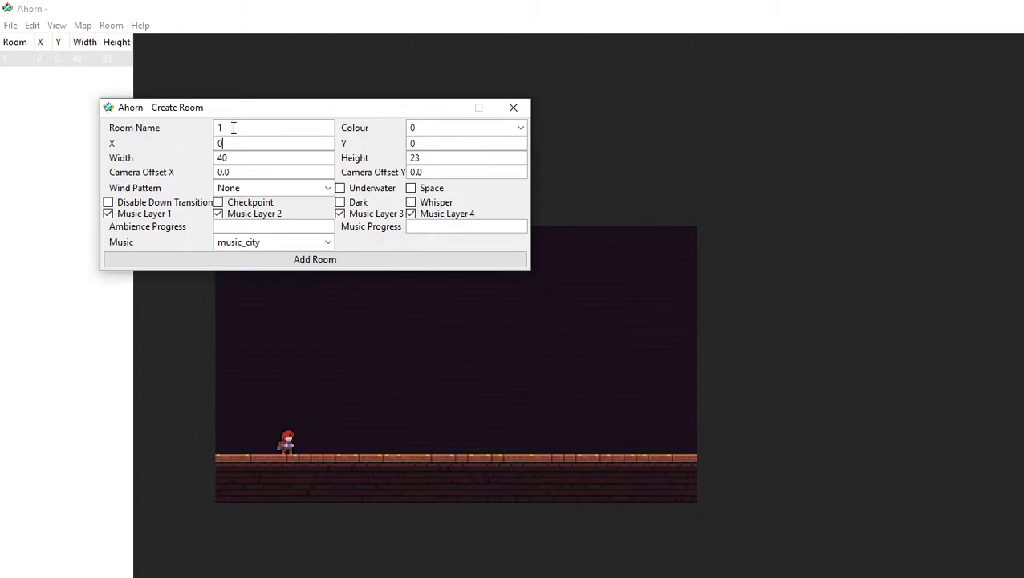
# - Add room 2 at X 40, sized 40 by 23, beside room 1
pyautogui.write('2')
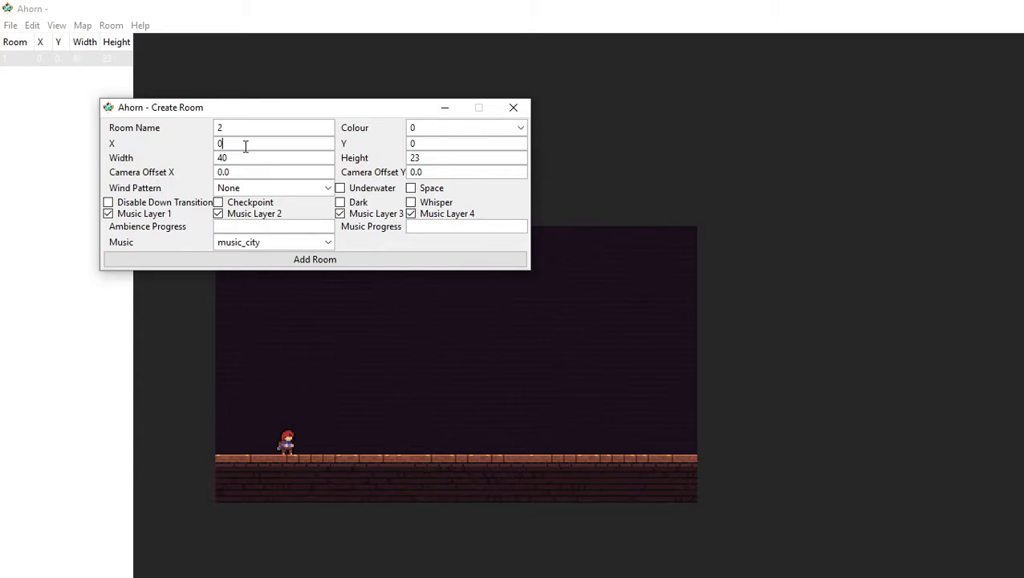
pyautogui.write('40')
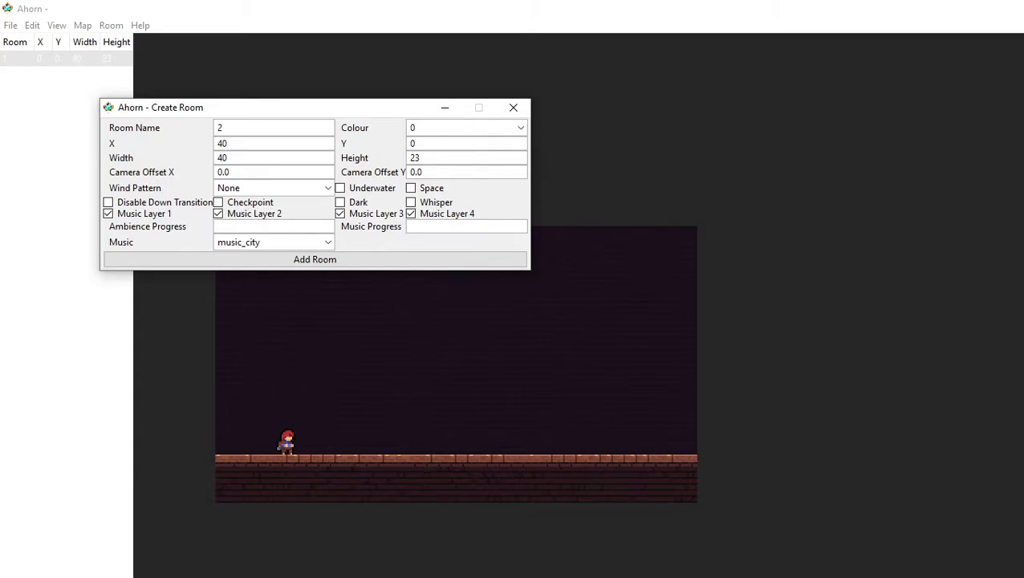
pyautogui.click(315, 258)
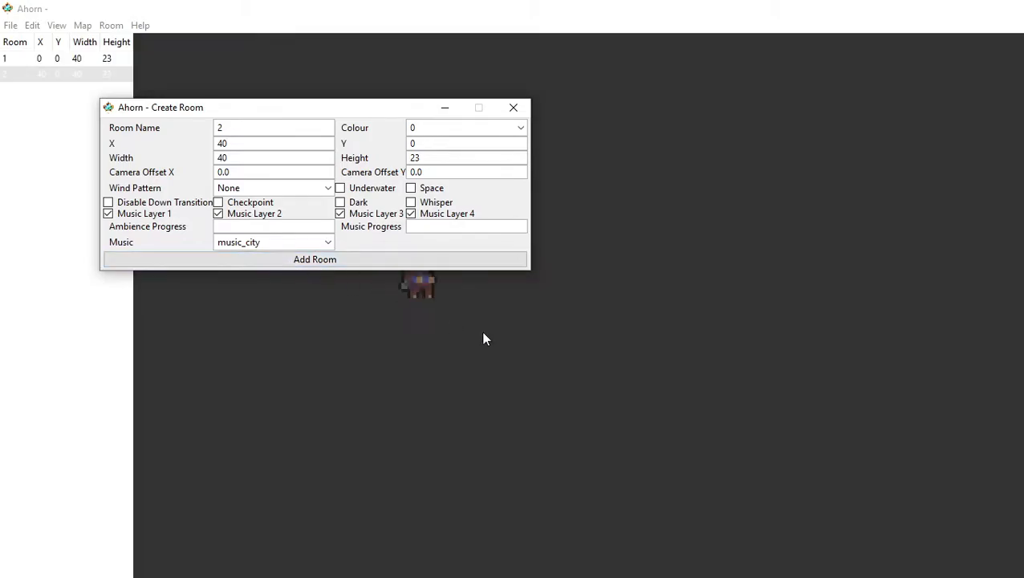
# - Close the Create Room window
pyautogui.click(314, 259)
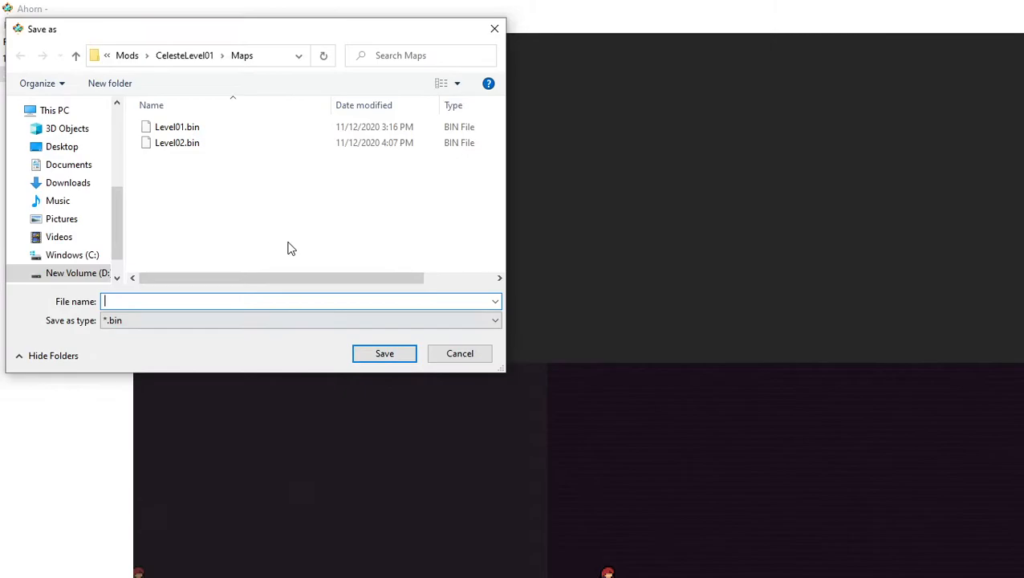
# - Save the map as Level02.bin, confirming replacement of the existing file
pyautogui.write('Level02')
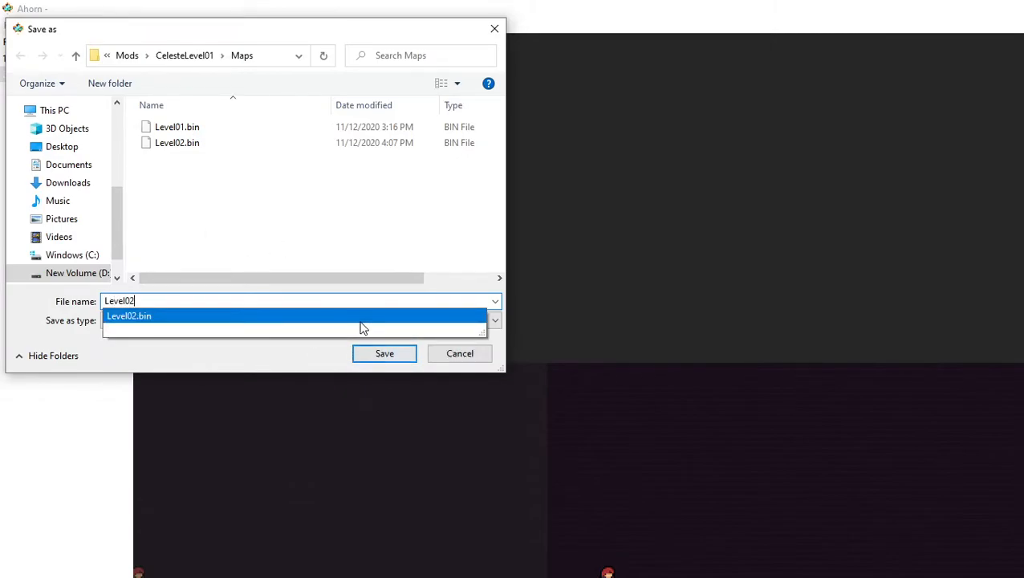
pyautogui.click(384, 353)
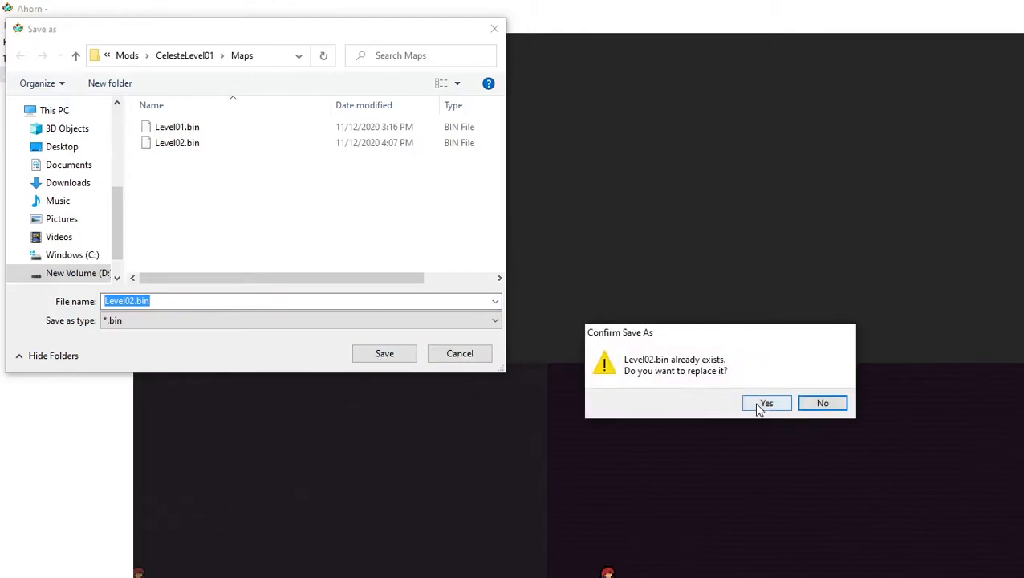
pyautogui.click(765, 402)
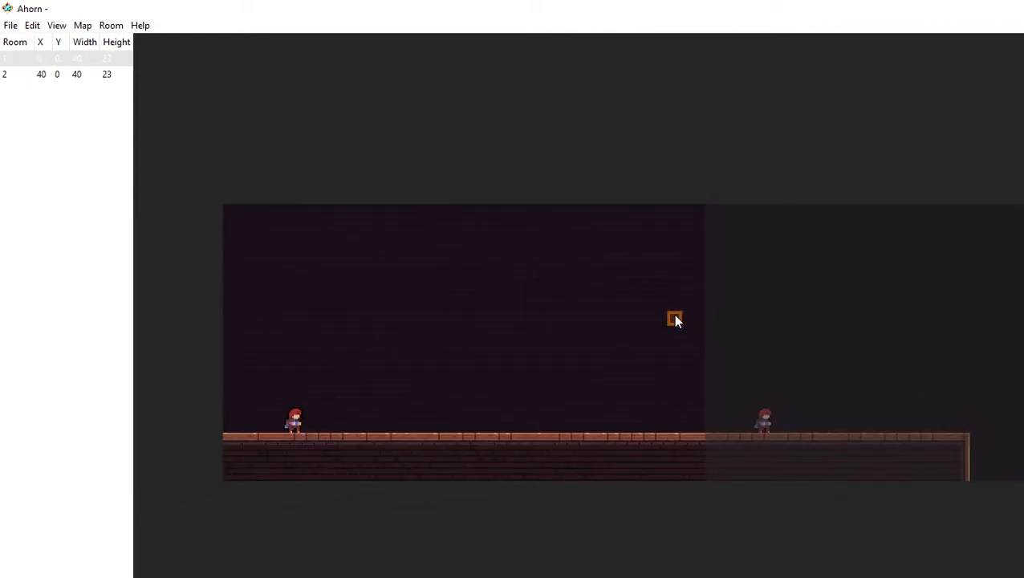
# - Paint a wood-tile floor and place a player spawn in room 2
pyautogui.moveTo(674, 318); pyautogui.dragTo(590, 259)
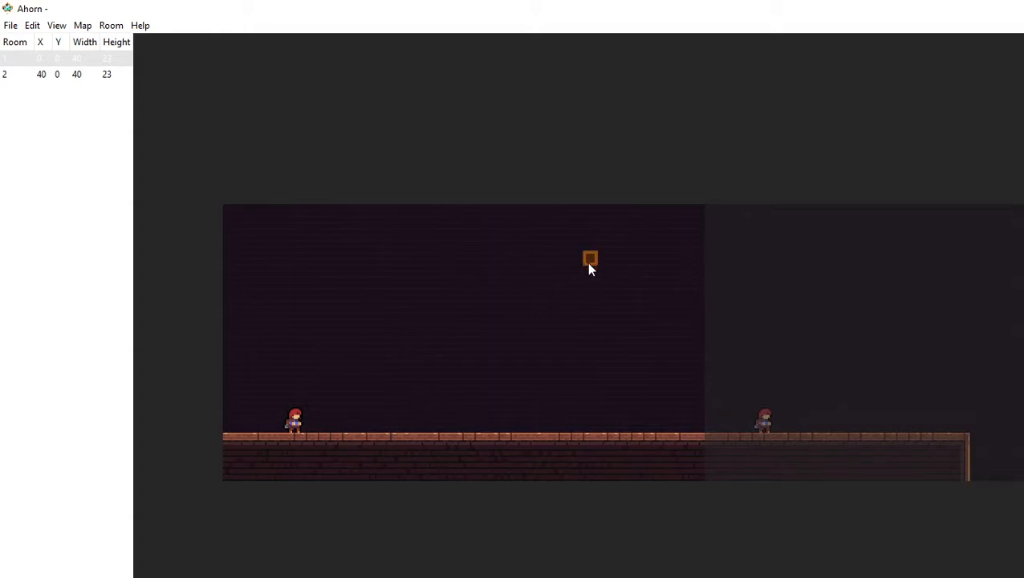
pyautogui.moveTo(590, 258); pyautogui.dragTo(299, 438)
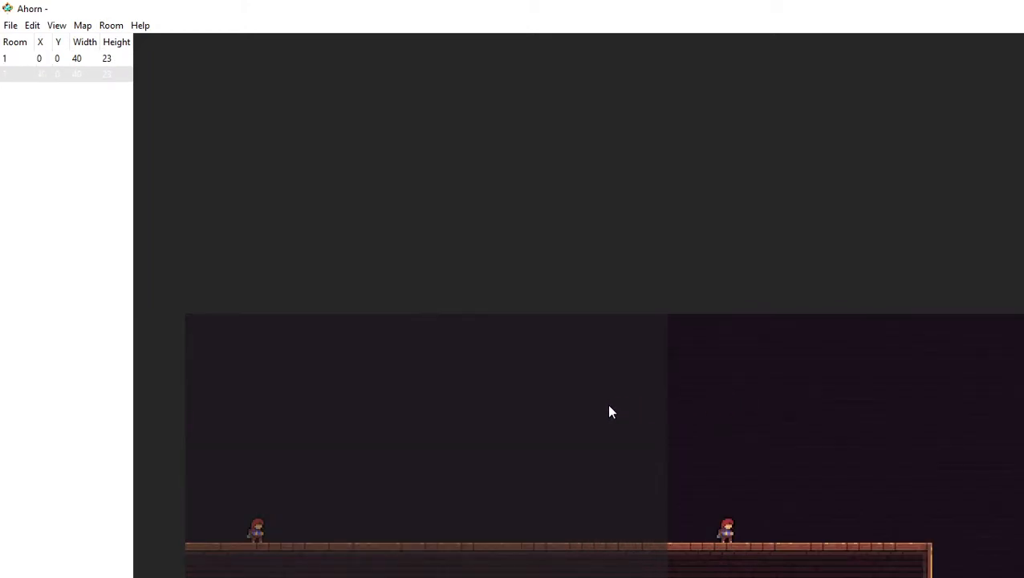
pyautogui.moveTo(782, 429)
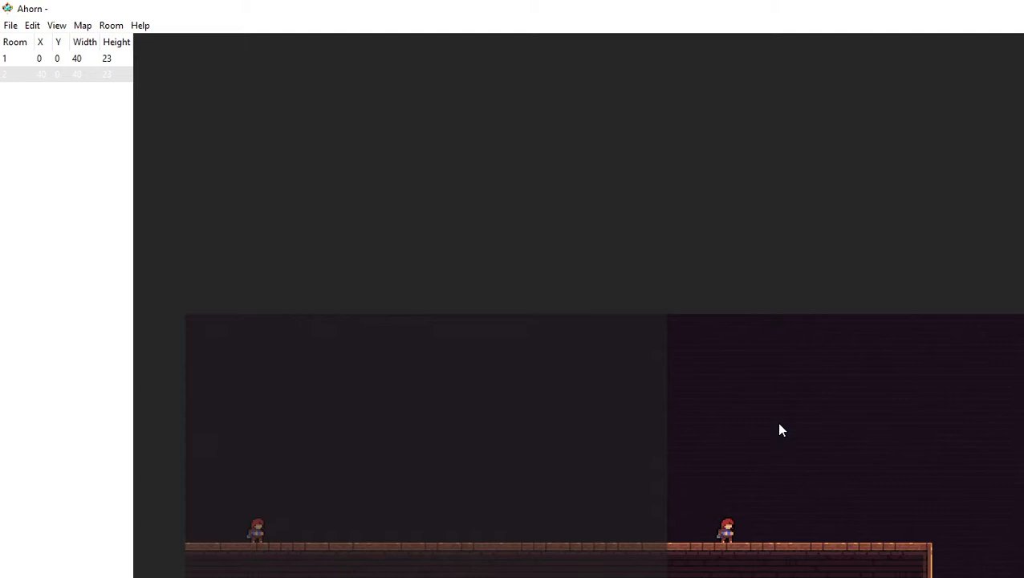